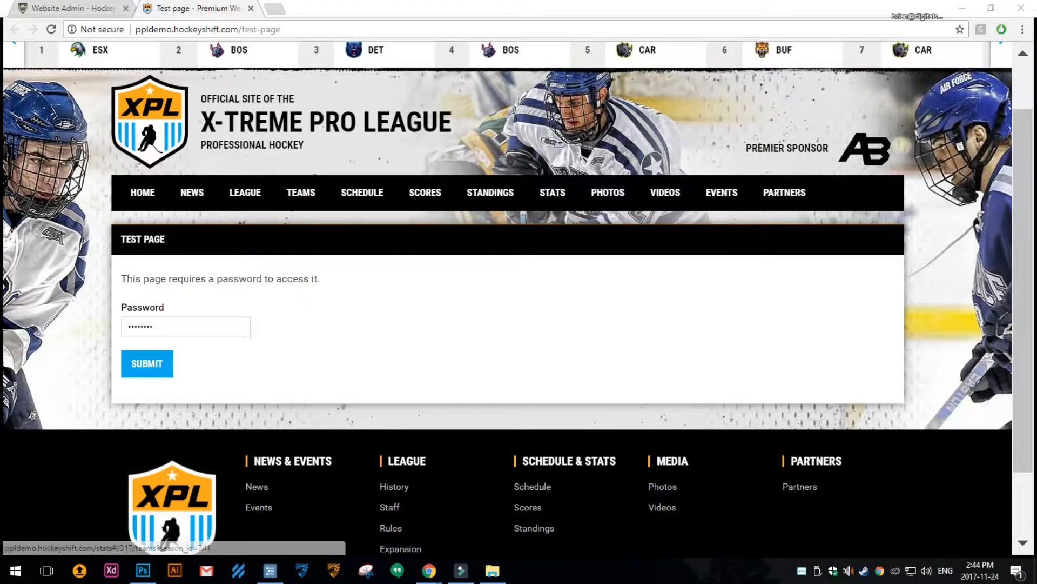
pyautogui.moveTo(202, 224)
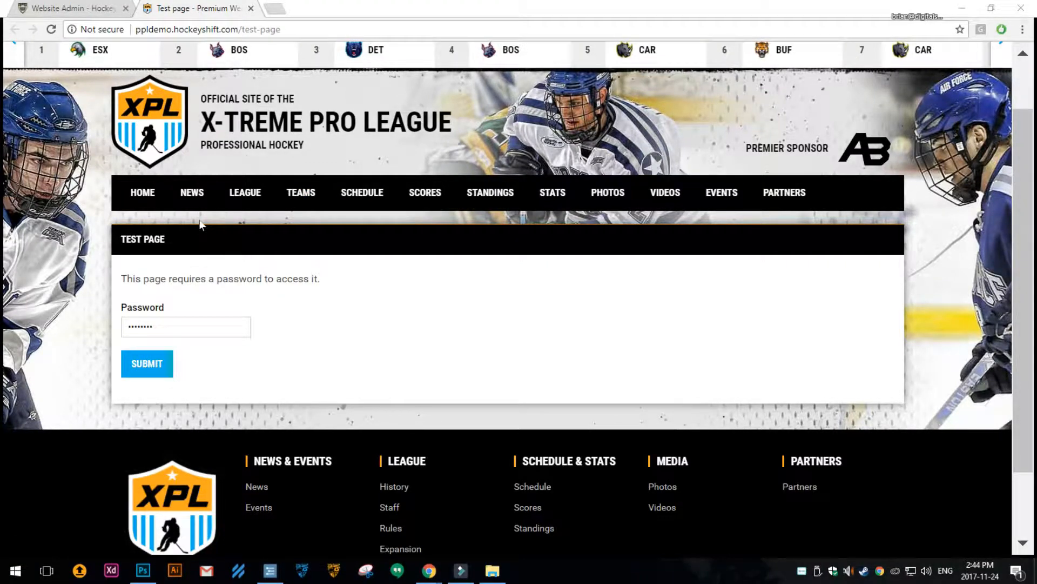
pyautogui.moveTo(153, 285)
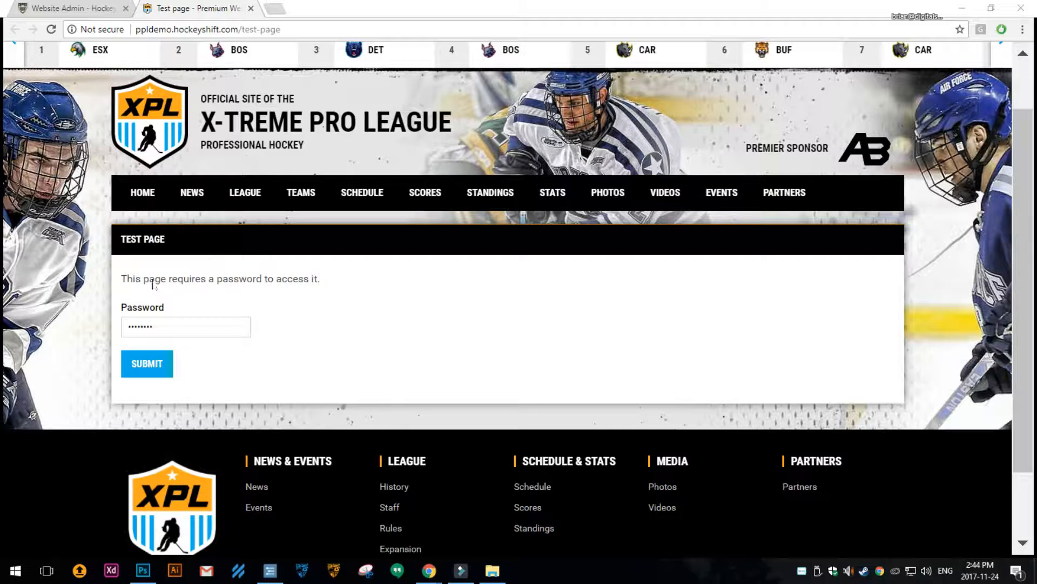
pyautogui.moveTo(205, 164)
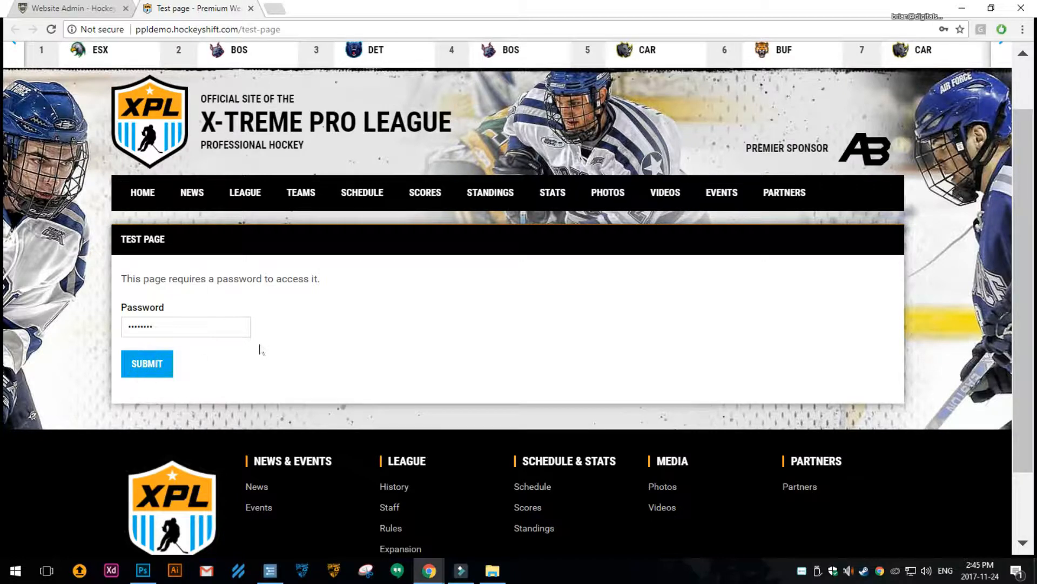
# - Submit the password on the public test page, then return to Website Admin and edit the Test page
pyautogui.click(145, 363)
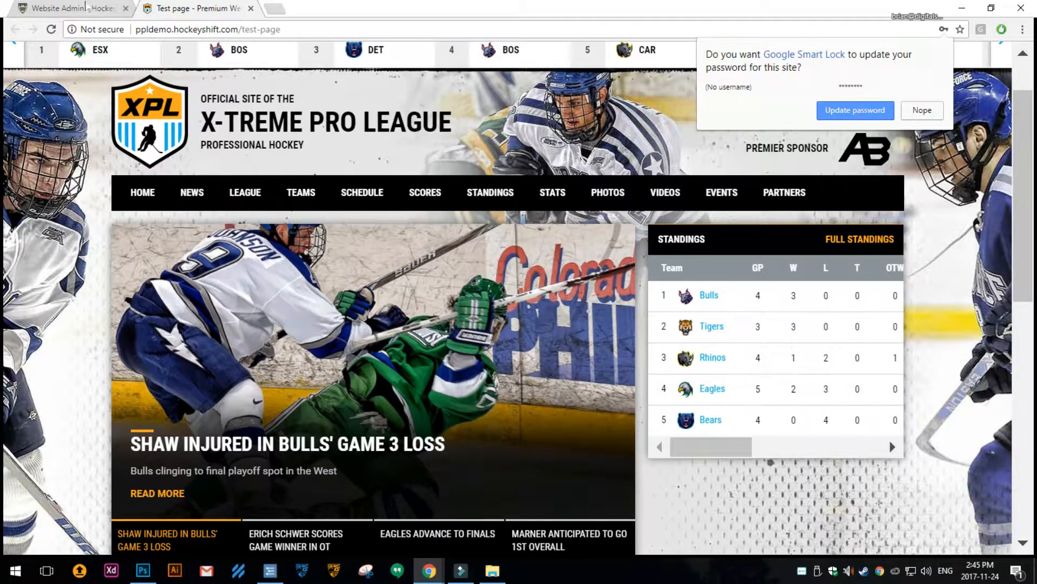
pyautogui.click(69, 7)
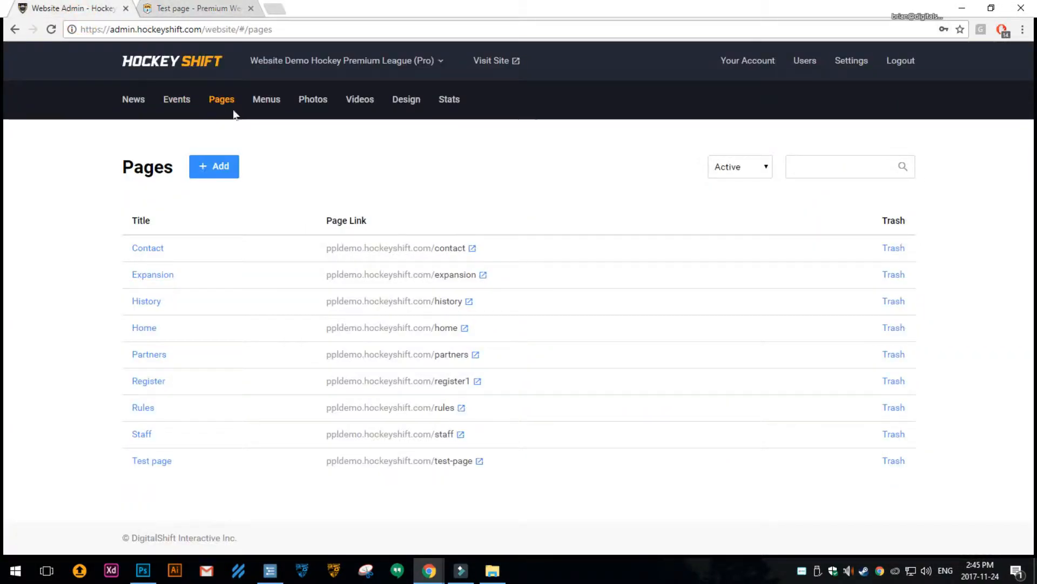
pyautogui.moveTo(222, 99)
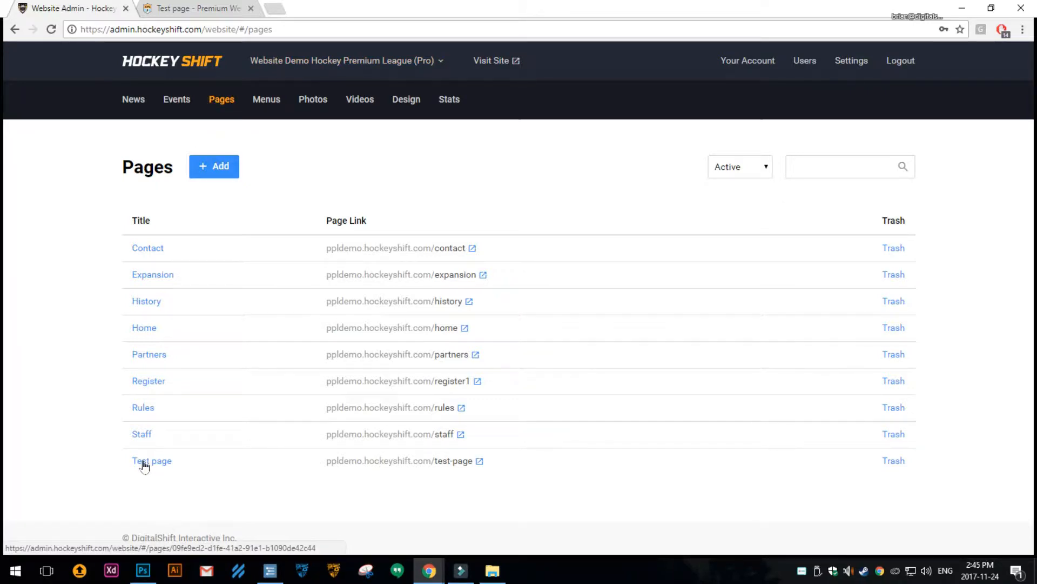
pyautogui.click(152, 460)
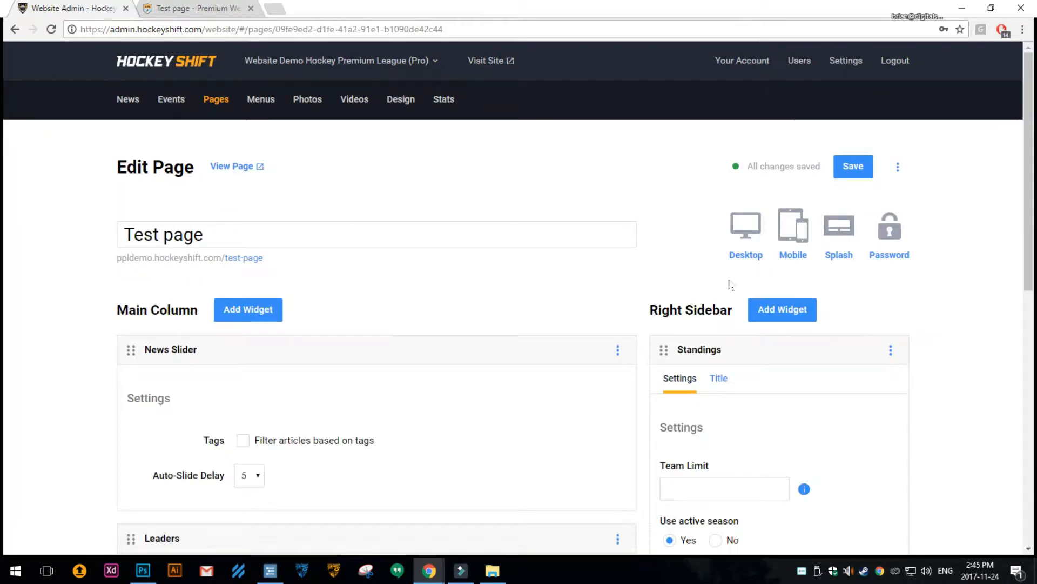
pyautogui.moveTo(890, 257)
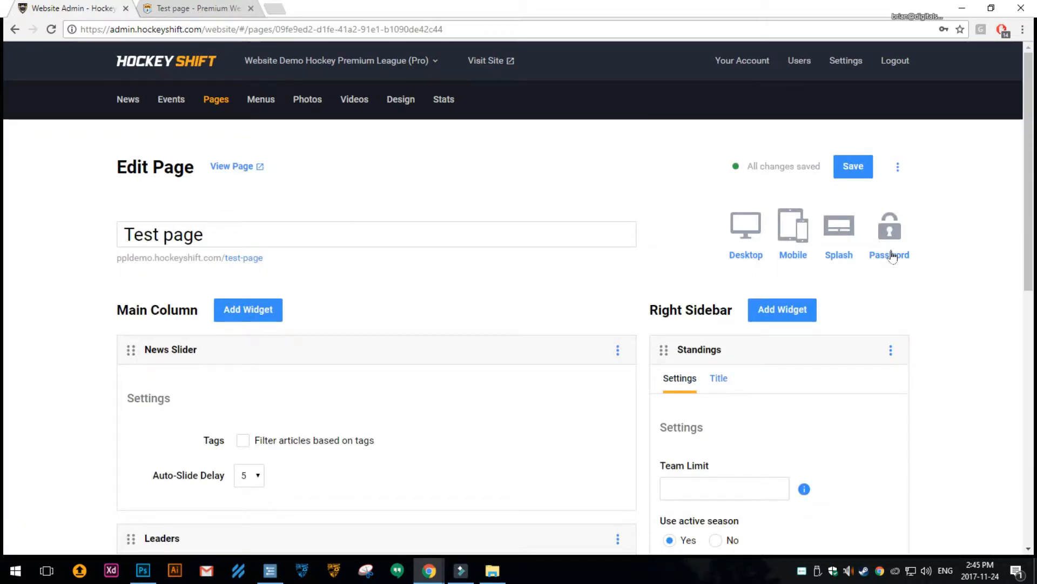
# - In the Test page's Password Protection dialog, keep Enable selected and show the stored password in plain text
pyautogui.click(890, 225)
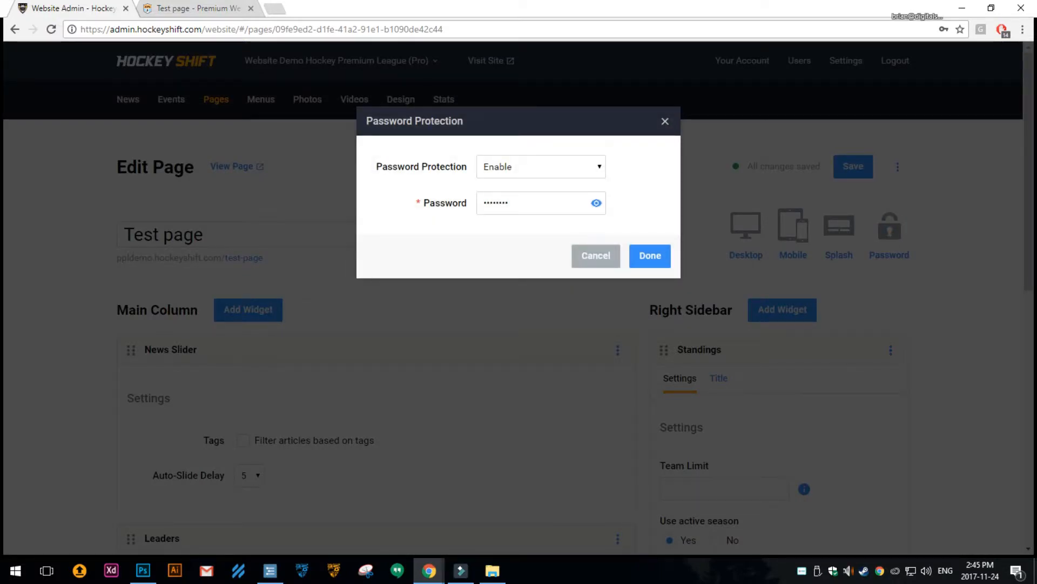
pyautogui.click(540, 166)
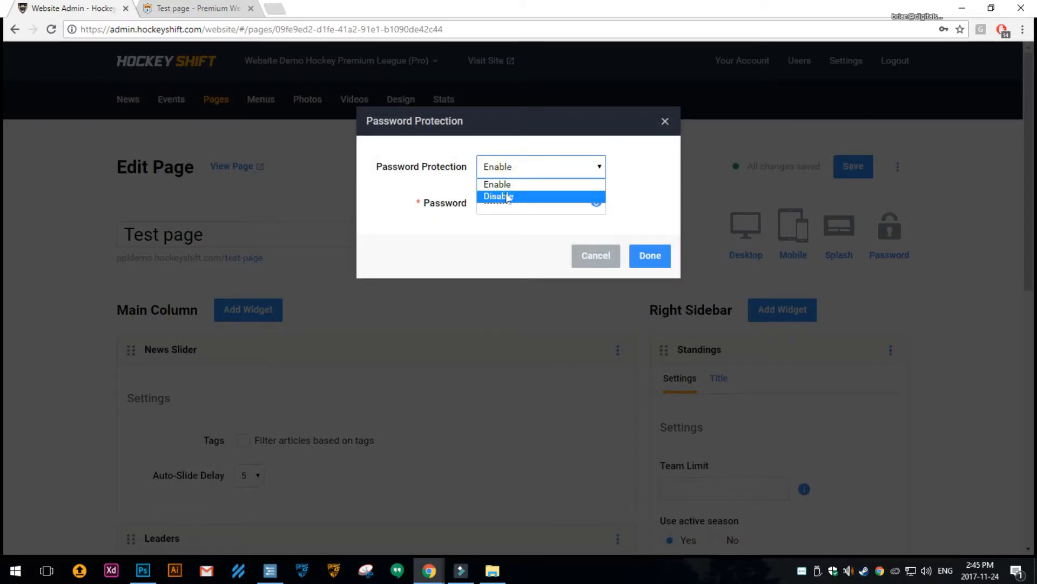
pyautogui.moveTo(497, 184)
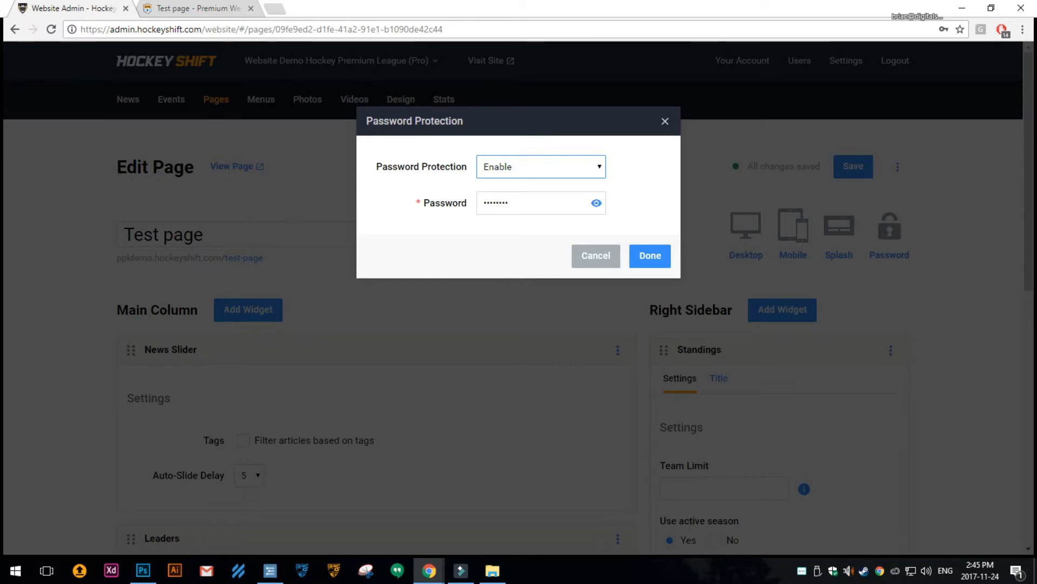
pyautogui.click(595, 203)
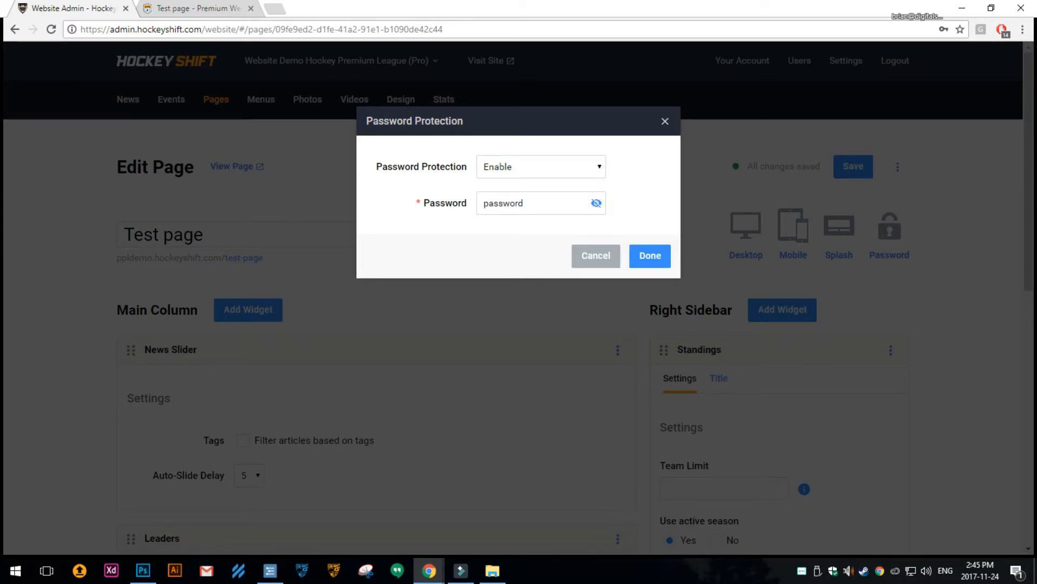
pyautogui.click(536, 203)
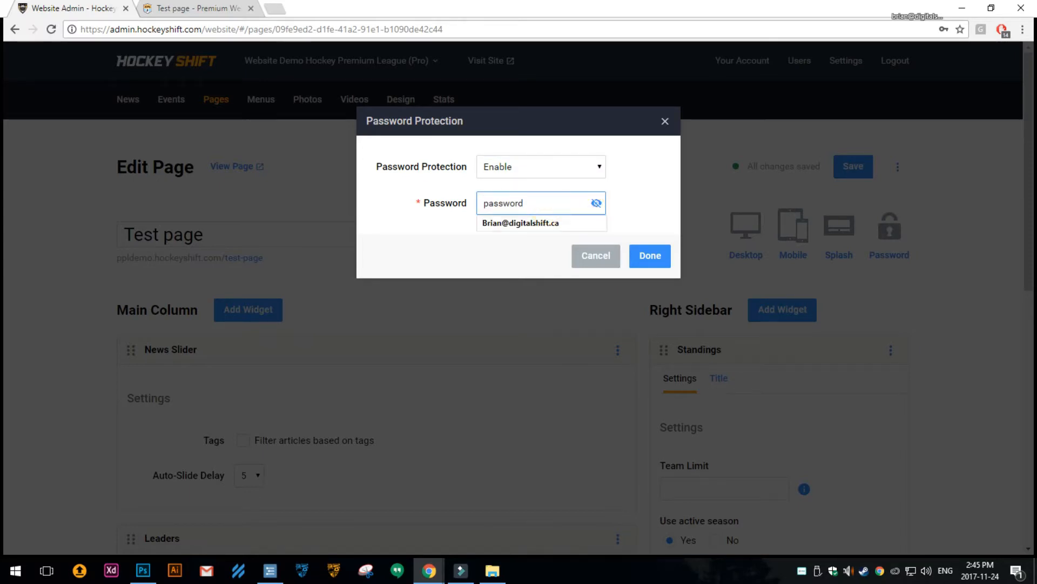
pyautogui.click(540, 202)
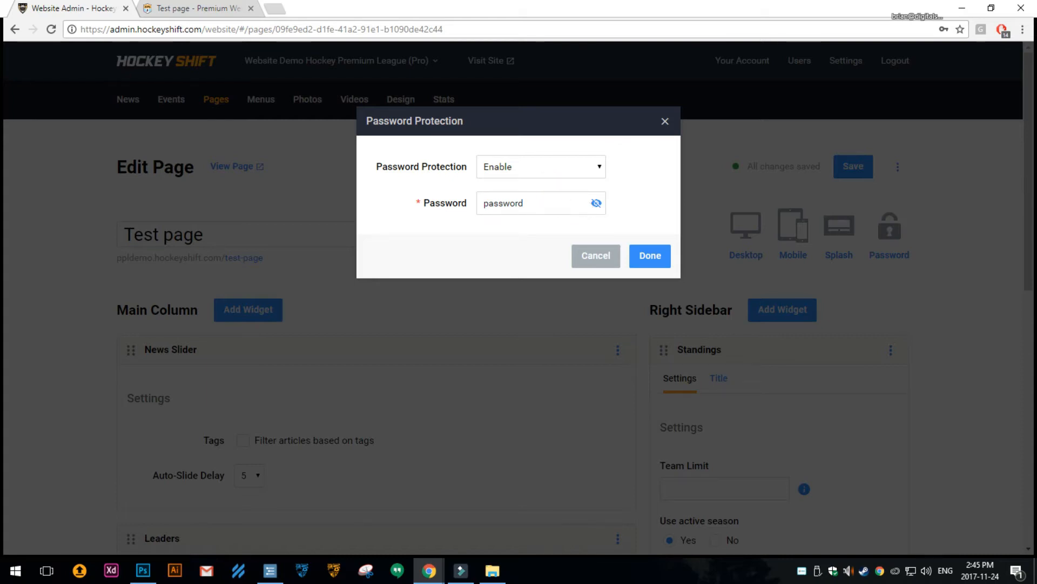
# - Confirm the protection settings with Done and save the Test page
pyautogui.click(540, 166)
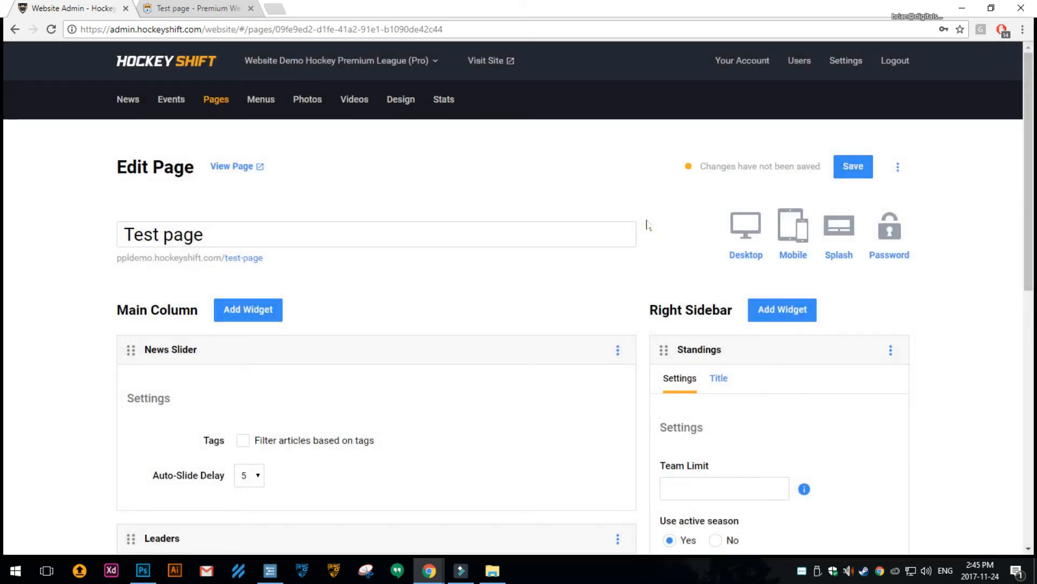
pyautogui.click(853, 166)
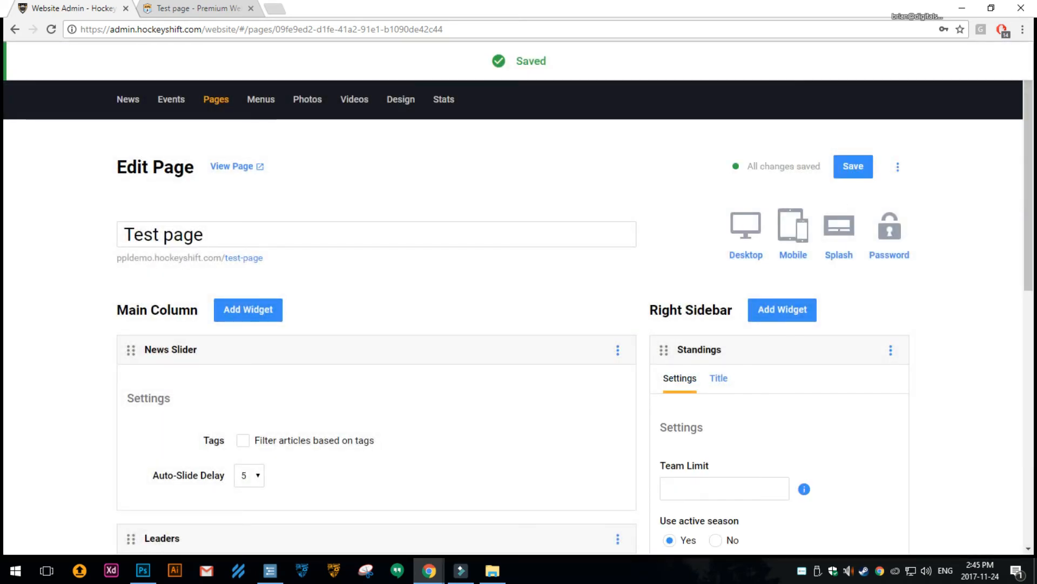
pyautogui.moveTo(624, 218)
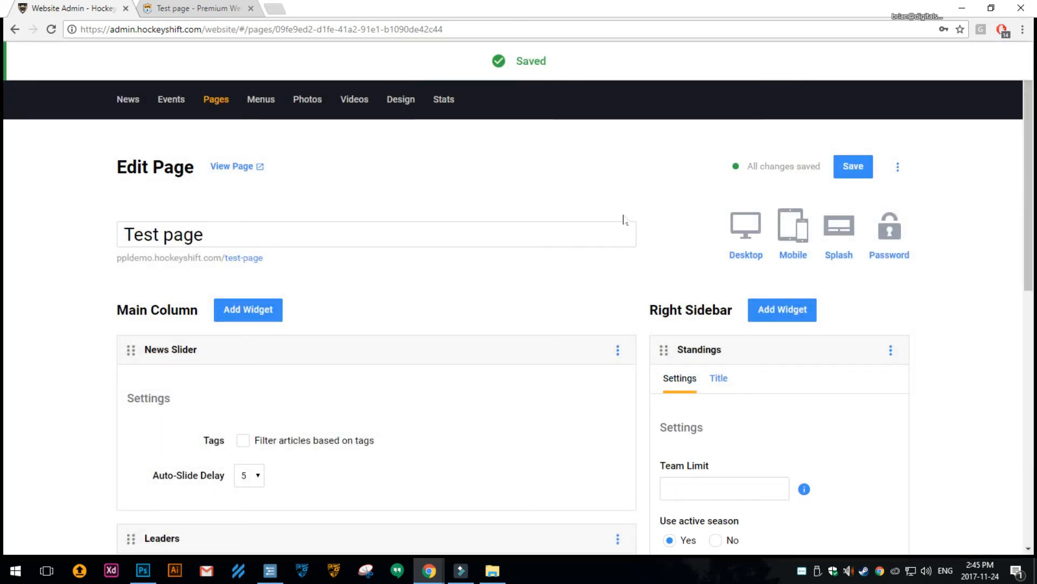